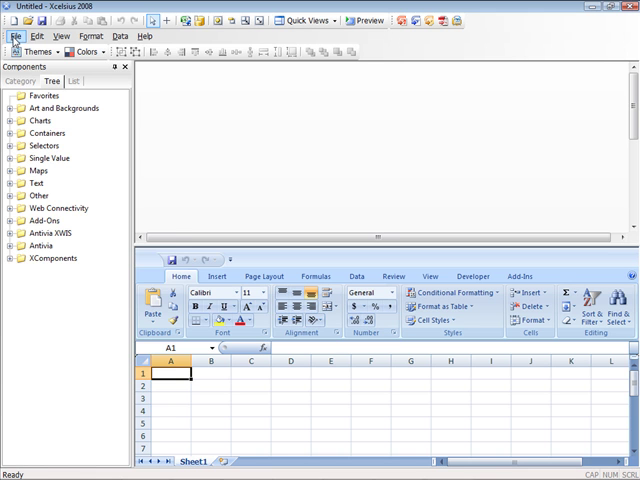
- Open the Xcelsius Add-On Manager from the File menu
click(13, 36)
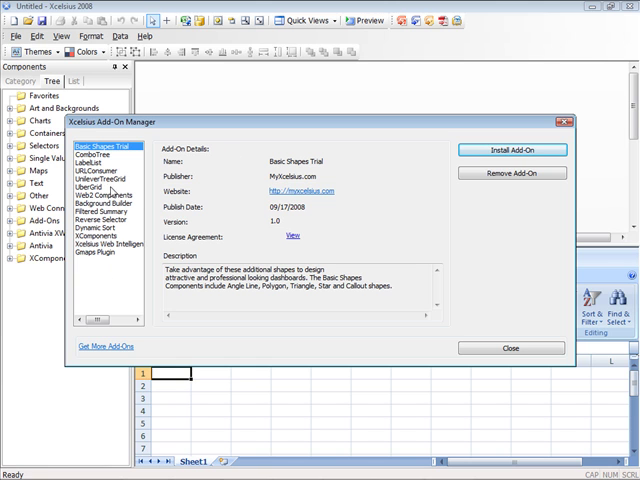
- View Reverse Selector details, then start installing CSV_Connector.xlx from the CSV folder
click(101, 195)
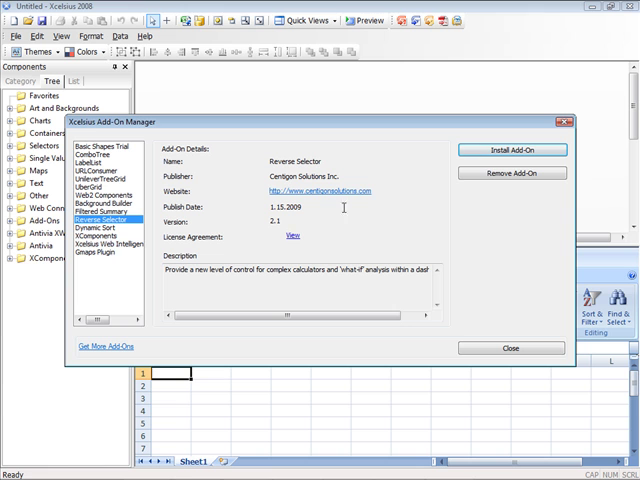
click(514, 150)
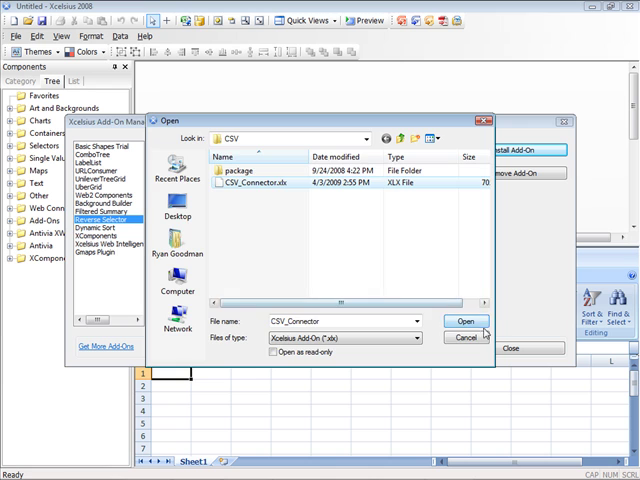
- Install CSV_Connector.xlx so Centigon CSV Connector joins the add-on list
click(464, 321)
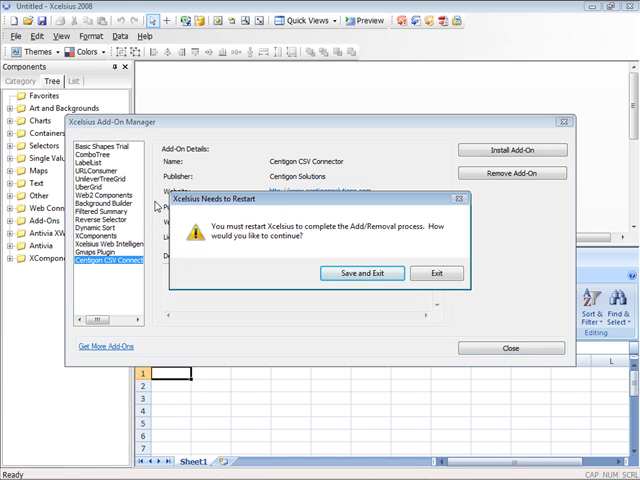
- Choose Exit on the restart prompt for the CSV Connector installation
click(362, 272)
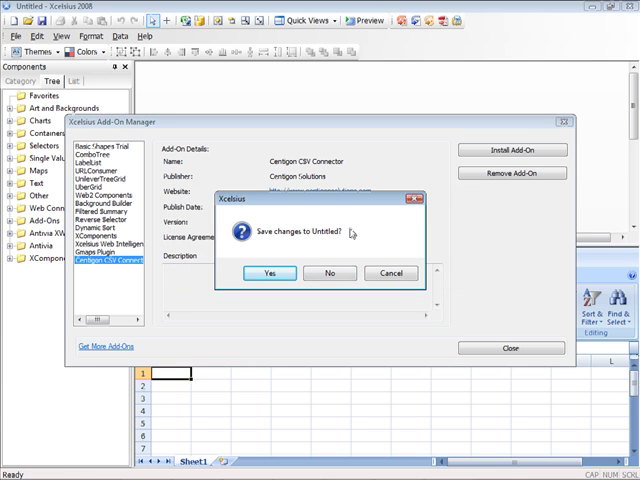
mouse_move(329, 273)
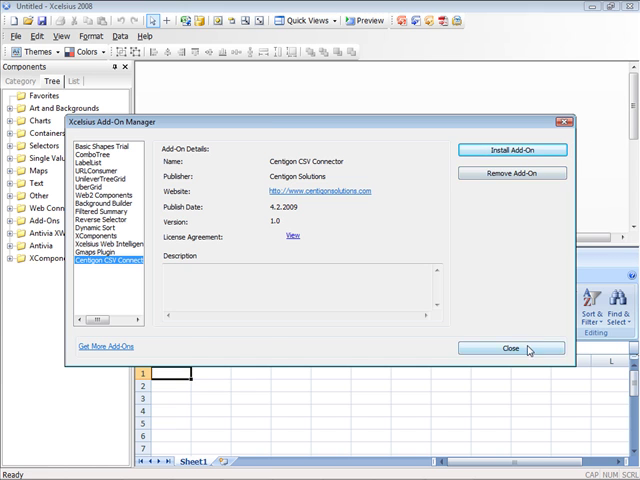
- Close the Add-On Manager, returning to the empty Untitled workspace
click(511, 349)
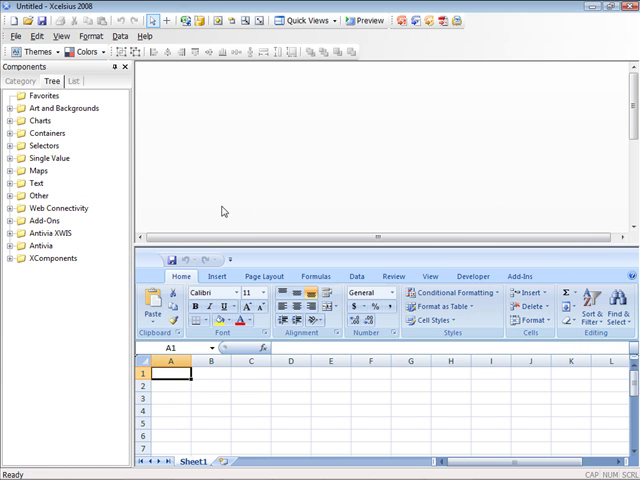
mouse_move(42, 165)
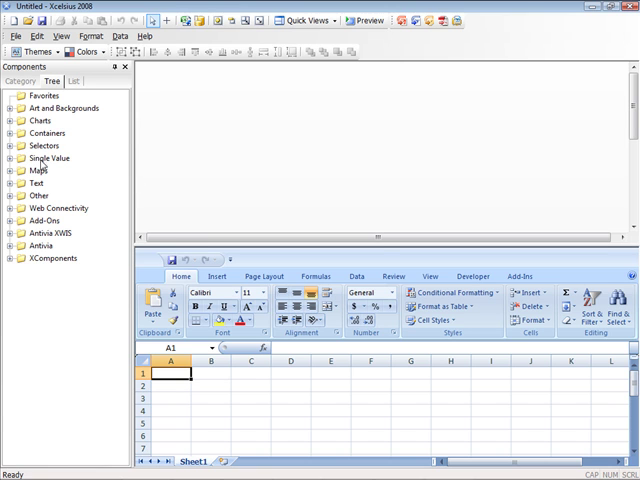
mouse_move(8, 258)
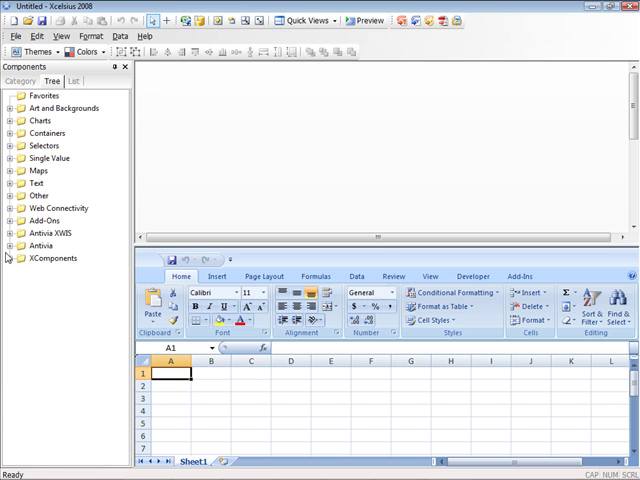
mouse_move(200, 20)
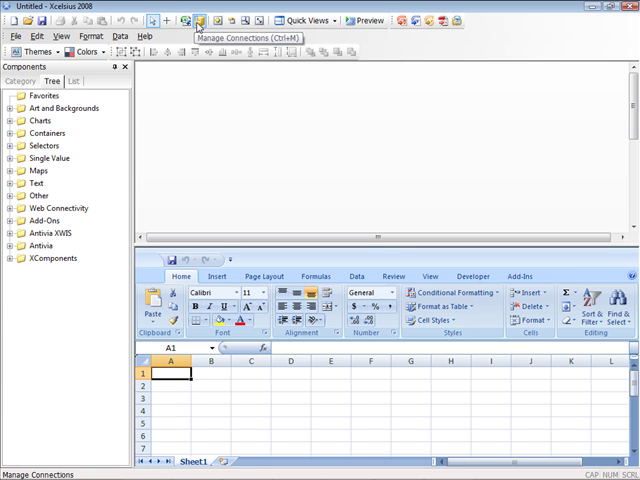
mouse_move(185, 35)
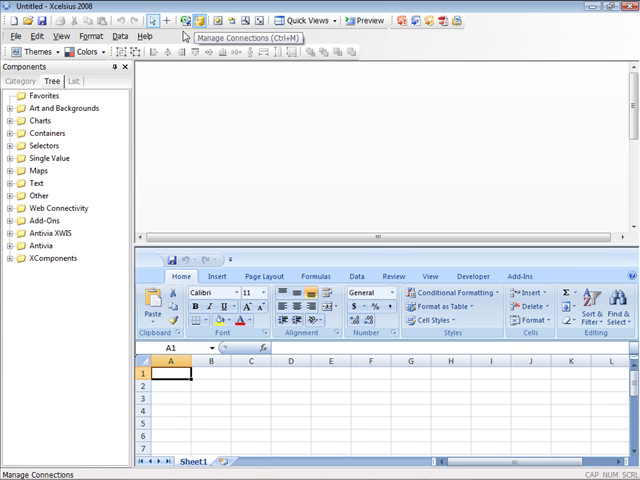